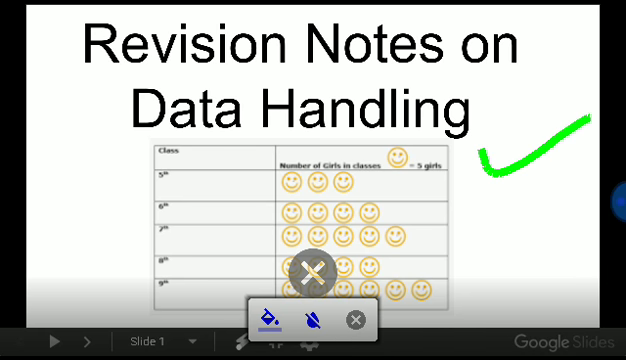
# Advance to the Data slide and underline the survey data phrase in green
pyautogui.click(88, 340)
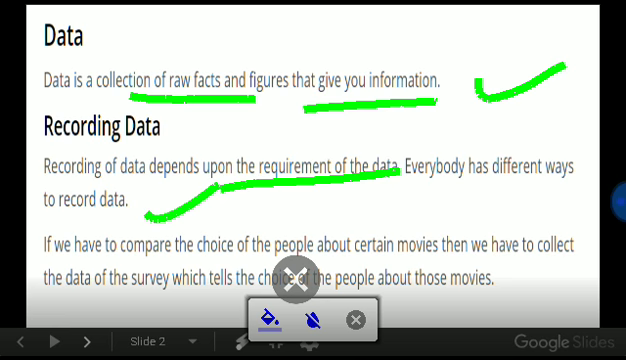
pyautogui.moveTo(48, 296); pyautogui.dragTo(184, 292)
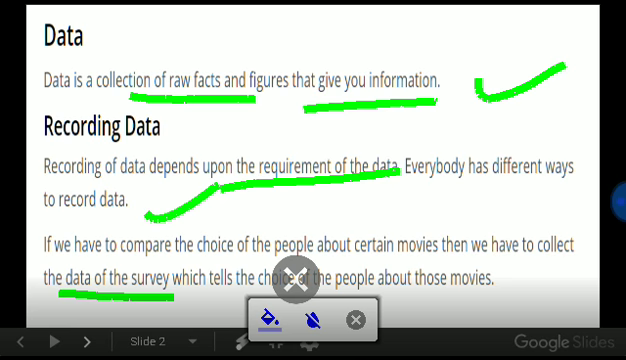
# Show the Organization of Data slide, underline two key phrases in green, then move on to the Pictograph slide
pyautogui.click(94, 336)
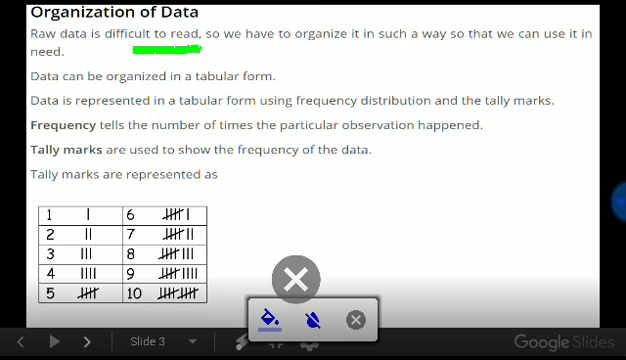
pyautogui.moveTo(410, 52); pyautogui.dragTo(510, 52)
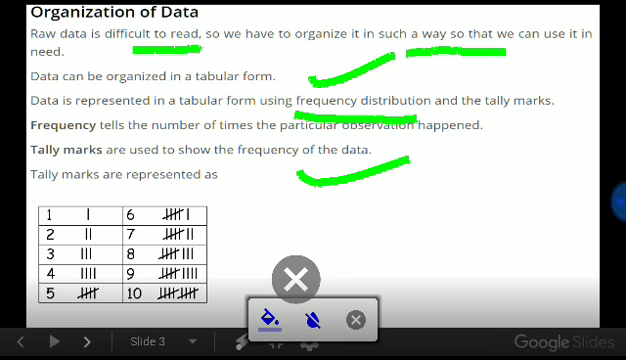
pyautogui.moveTo(230, 190); pyautogui.dragTo(30, 310)
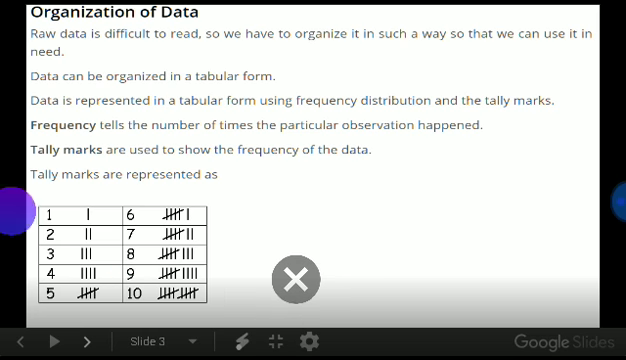
pyautogui.click(88, 340)
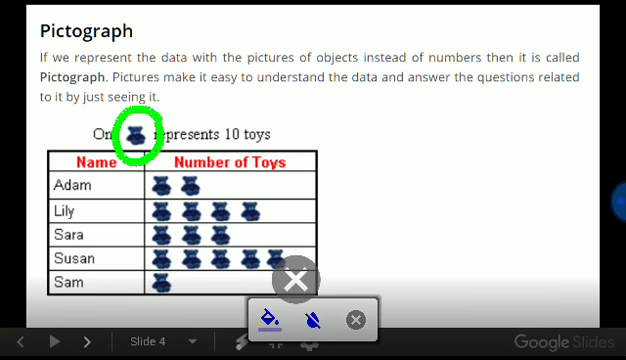
# Draw a green tick beside the pictograph's introductory paragraph
pyautogui.moveTo(320, 128); pyautogui.dragTo(420, 98)
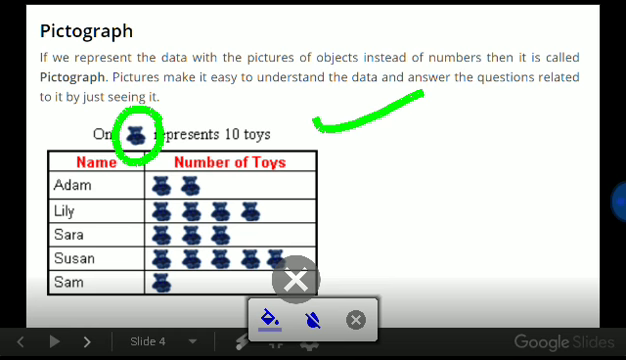
pyautogui.click(88, 340)
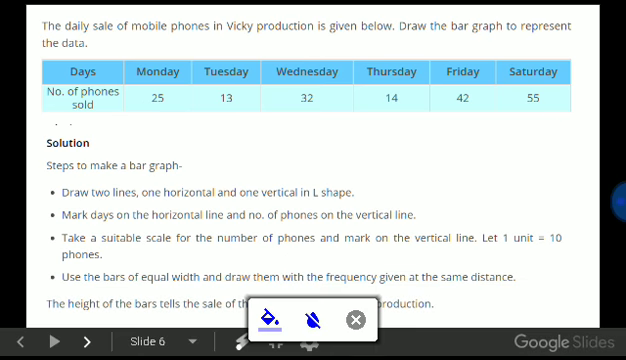
# Draw a green stroke beside 'Steps to make a bar graph' on the mobile phone sales slide
pyautogui.moveTo(410, 180); pyautogui.dragTo(510, 158)
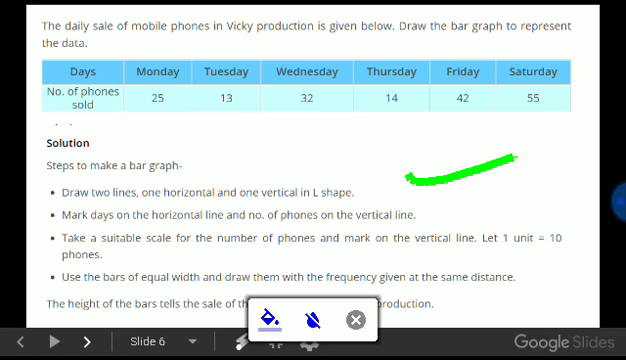